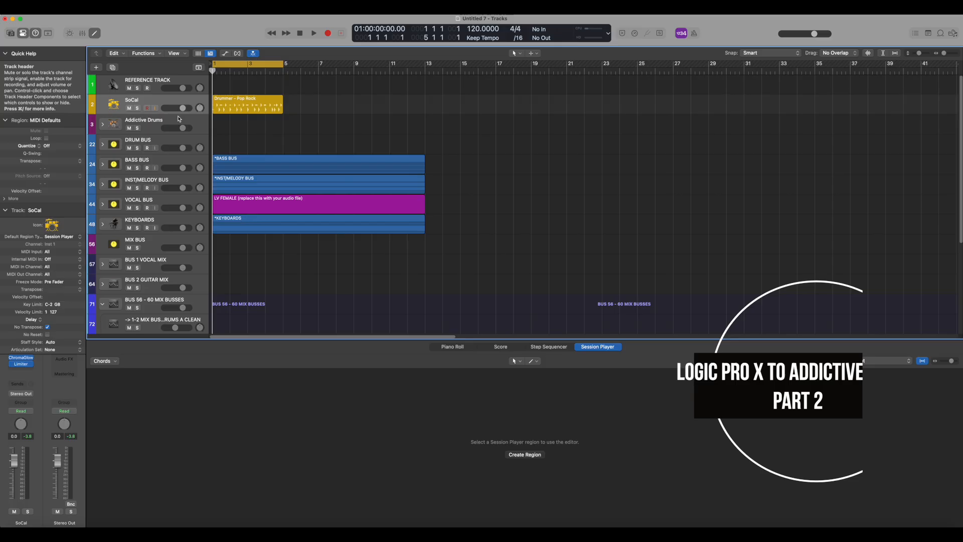
{"action": "mouse_move", "coordinate": [152, 103]}
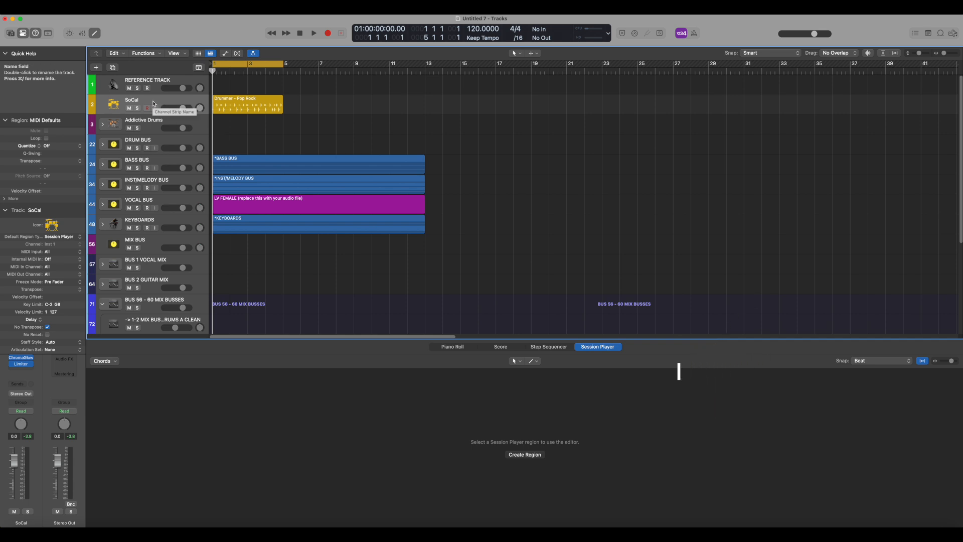
{"action": "mouse_move", "coordinate": [246, 104]}
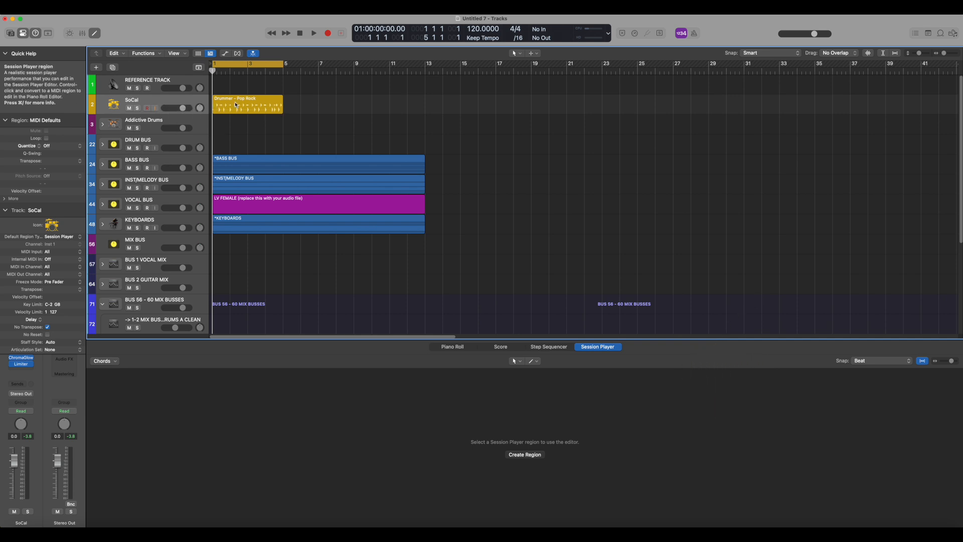
{"action": "mouse_move", "coordinate": [230, 96]}
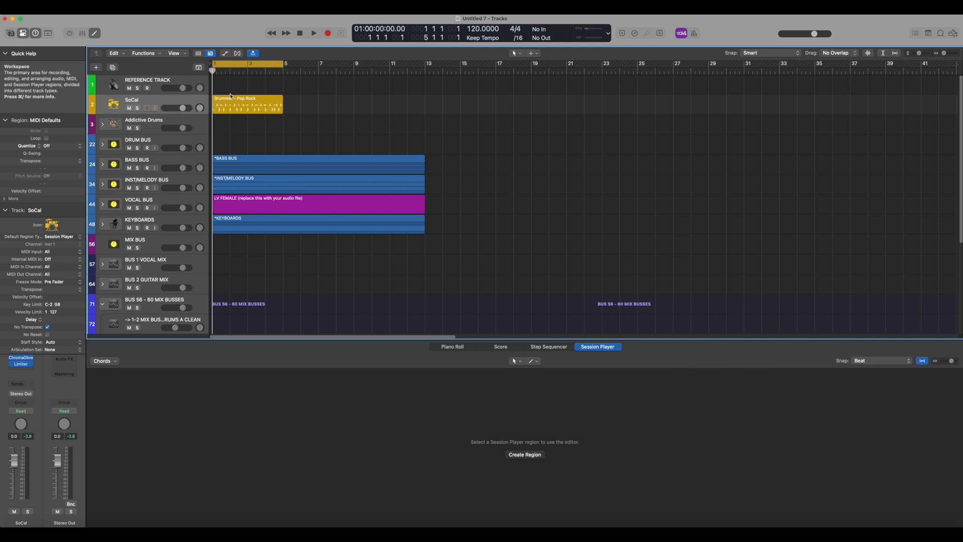
{"action": "mouse_move", "coordinate": [149, 129]}
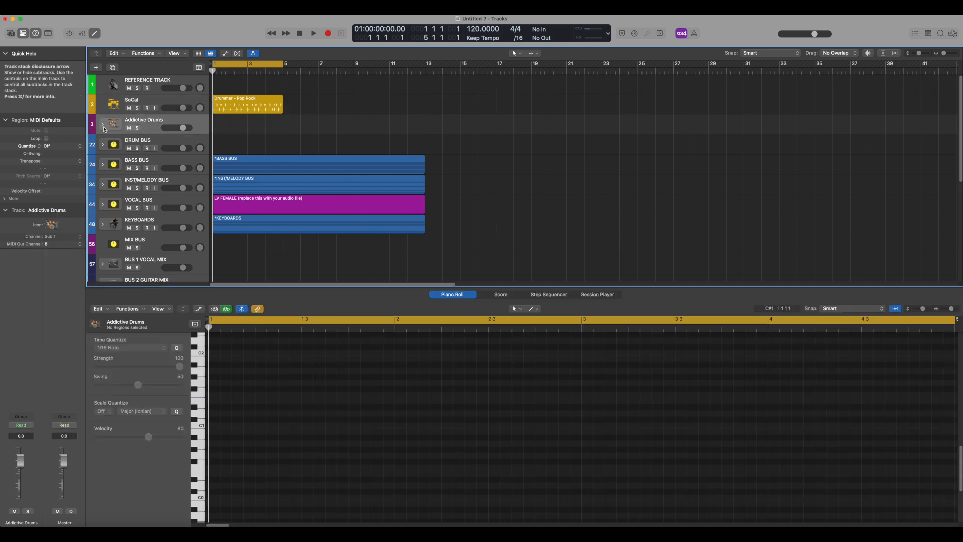
Expand the Addictive Drums stack and open the SoCal Drummer – Pop Rock region in the Session Player editor.
{"action": "left_click", "coordinate": [102, 124]}
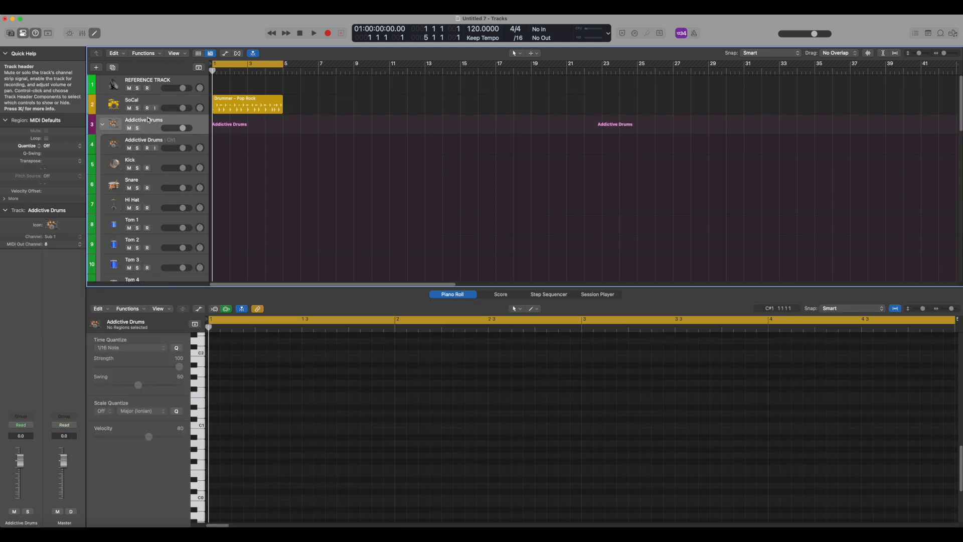
{"action": "left_click", "coordinate": [143, 144]}
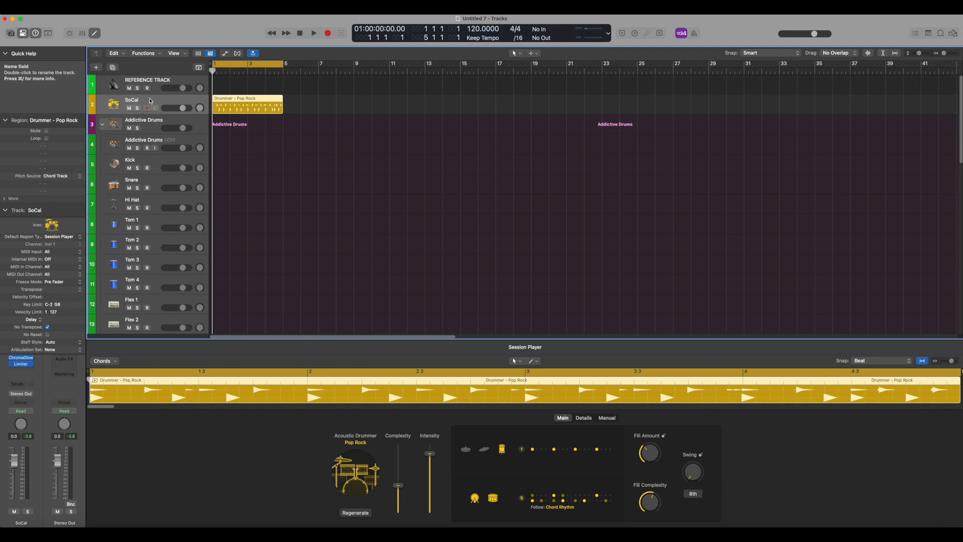
Play and stop the Pop Rock drummer groove, then bring up the Addictive Drums instrument track's piano roll.
{"action": "left_click", "coordinate": [313, 33]}
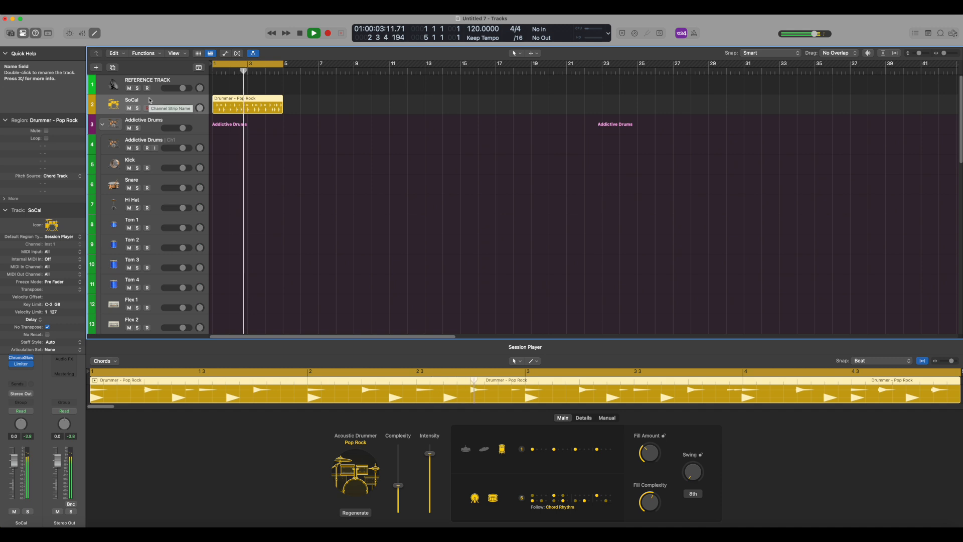
{"action": "left_click", "coordinate": [313, 33]}
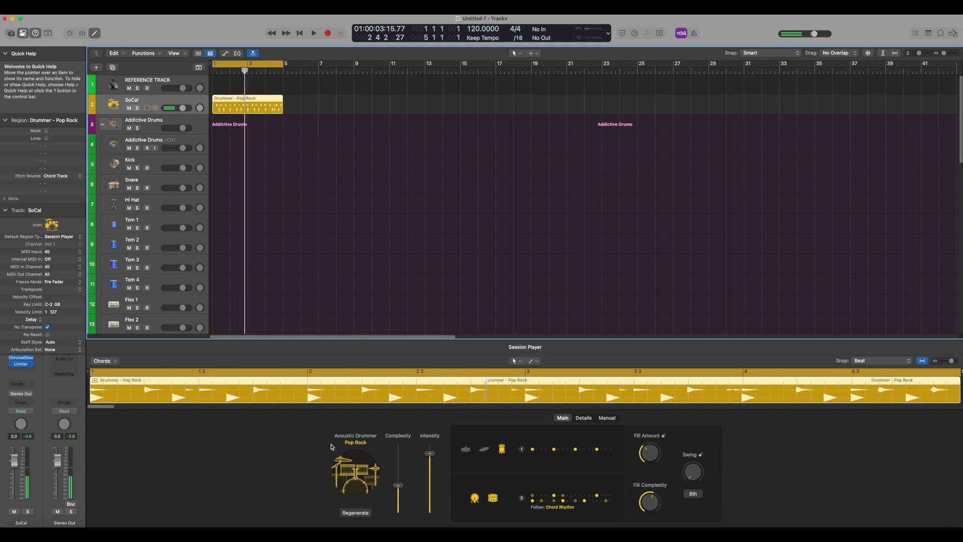
{"action": "mouse_move", "coordinate": [368, 443]}
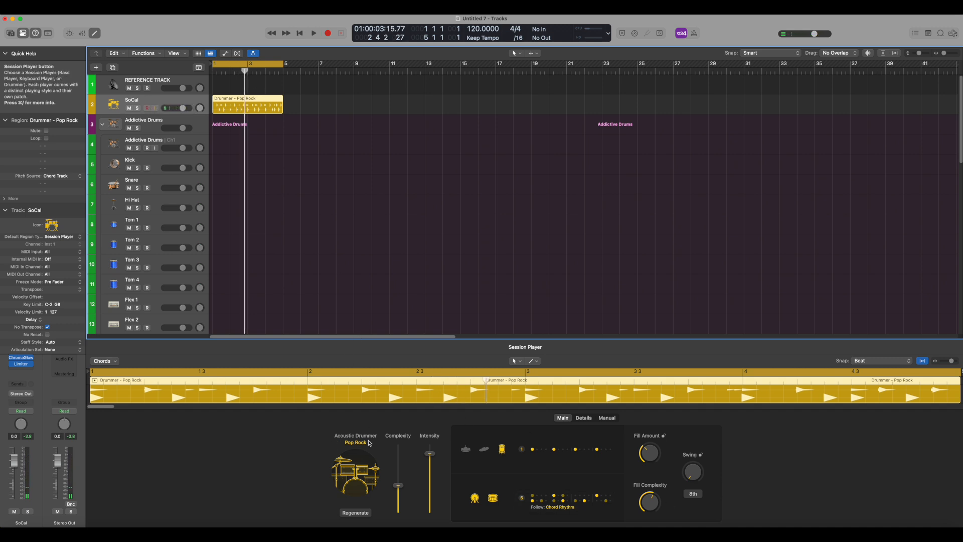
{"action": "mouse_move", "coordinate": [403, 439]}
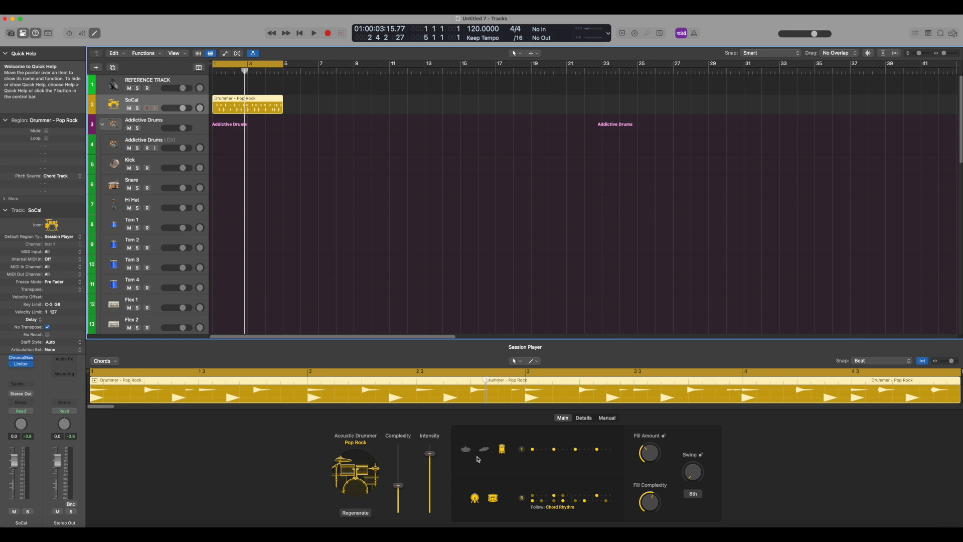
{"action": "left_click", "coordinate": [313, 33]}
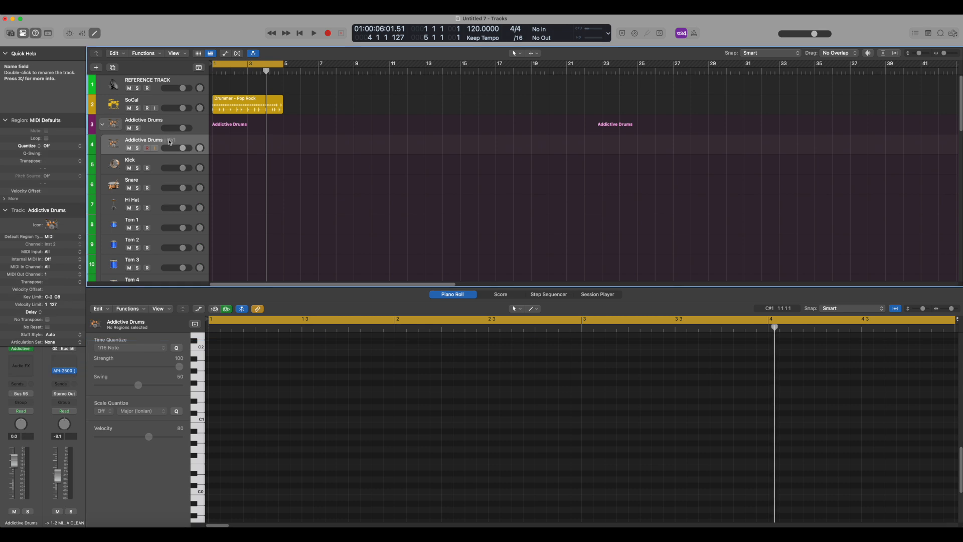
{"action": "mouse_move", "coordinate": [171, 141]}
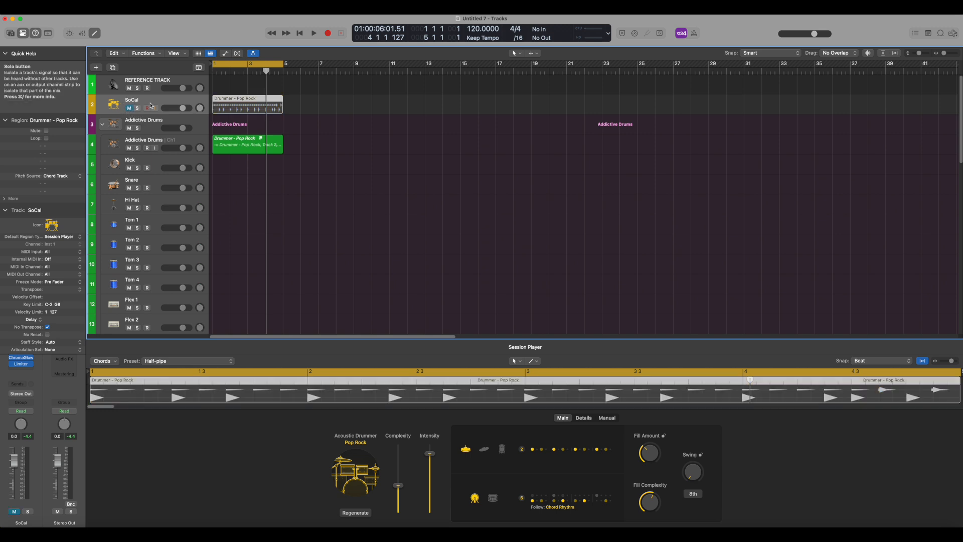
{"action": "mouse_move", "coordinate": [171, 103]}
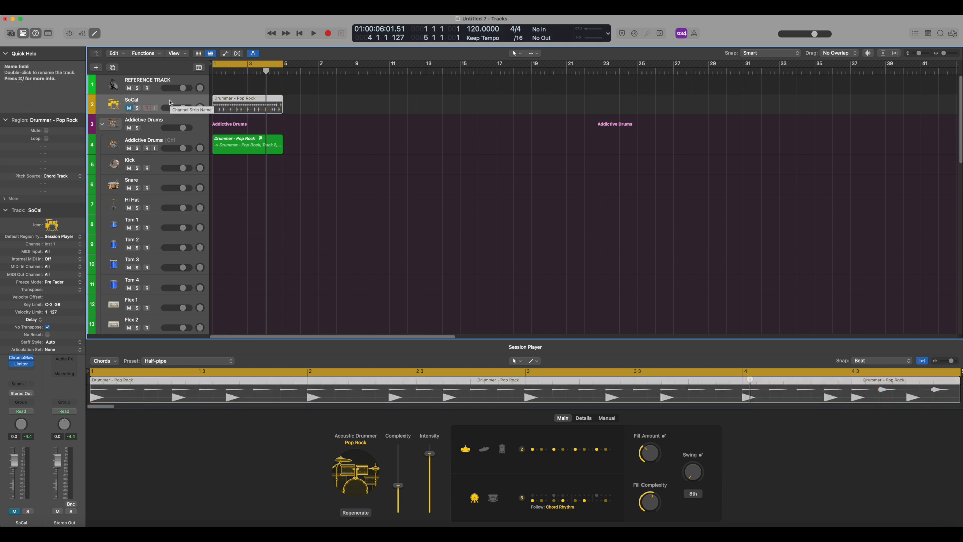
{"action": "left_click", "coordinate": [313, 33]}
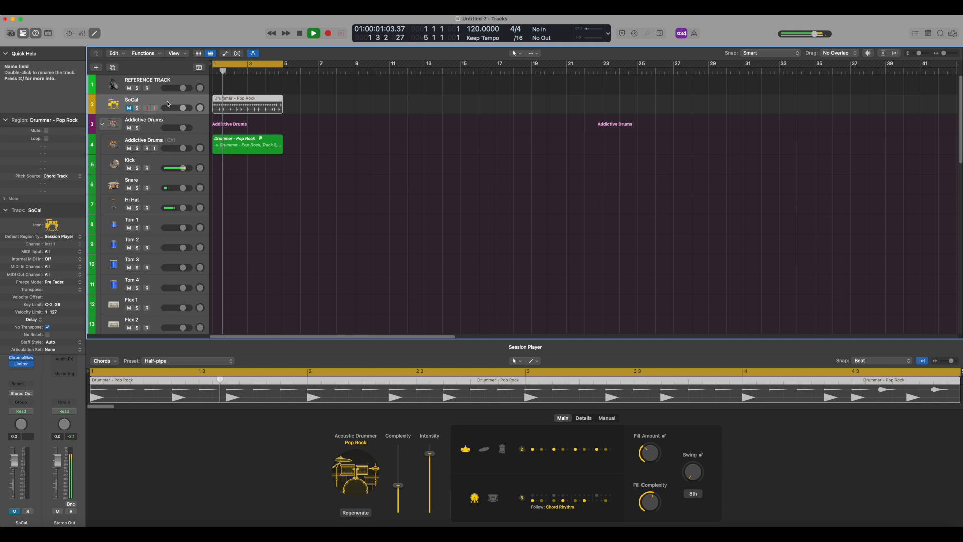
{"action": "left_click", "coordinate": [313, 33]}
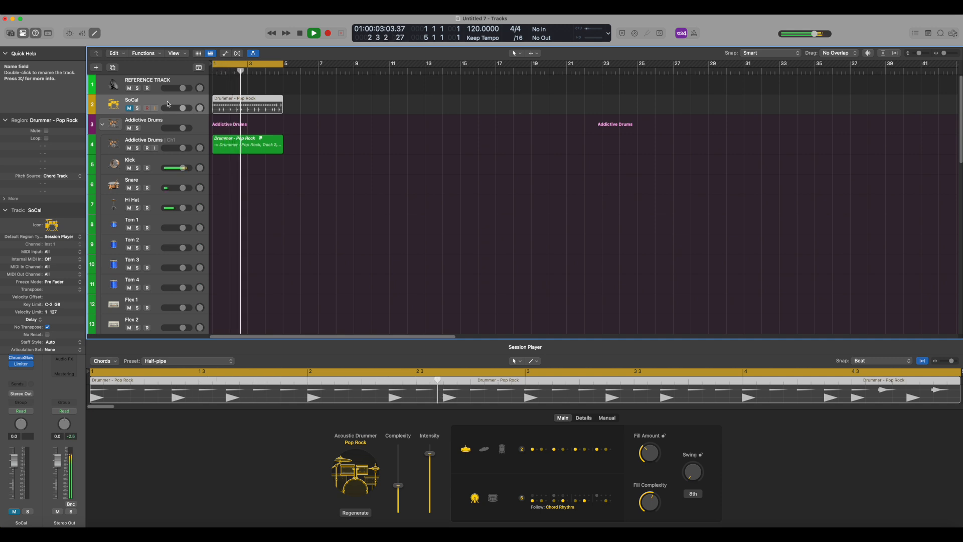
{"action": "left_click", "coordinate": [312, 33]}
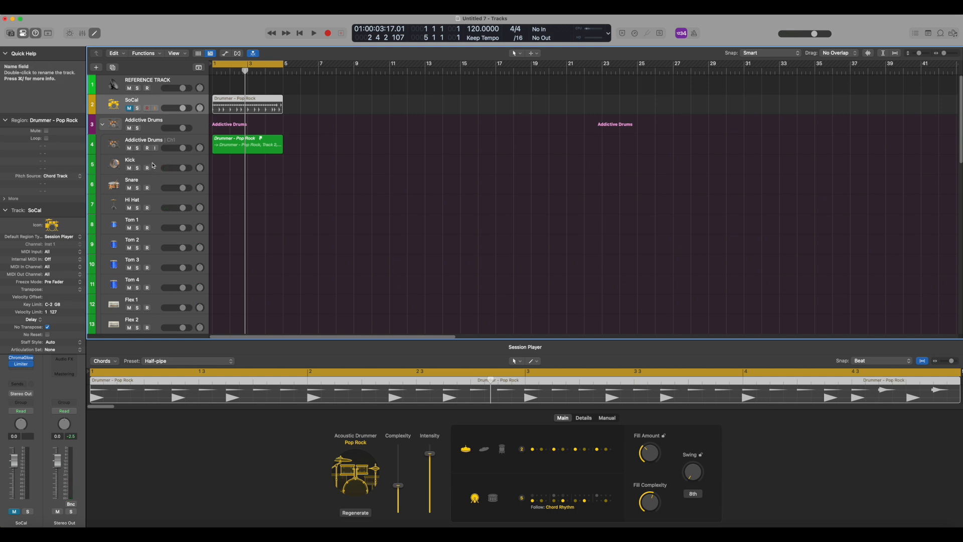
{"action": "mouse_move", "coordinate": [159, 109]}
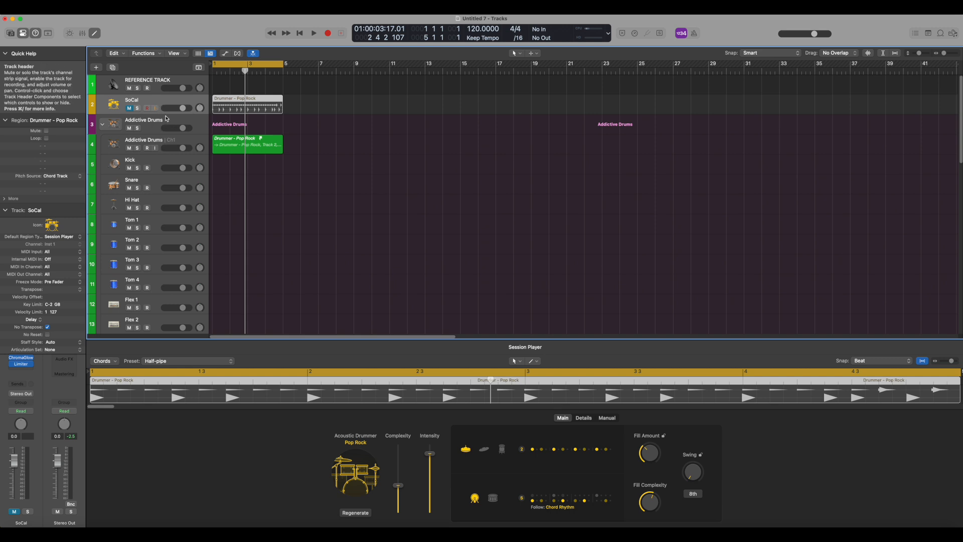
{"action": "mouse_move", "coordinate": [593, 462]}
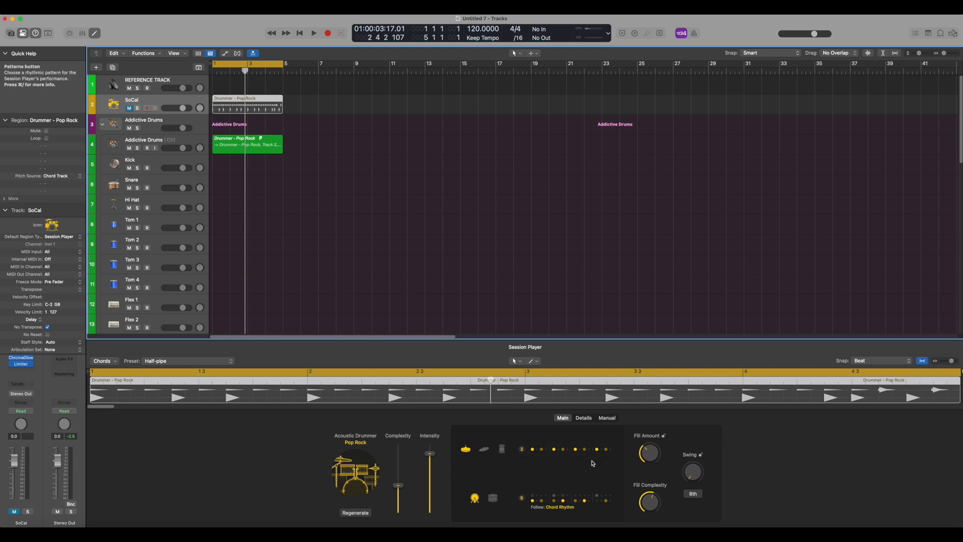
{"action": "mouse_move", "coordinate": [395, 433]}
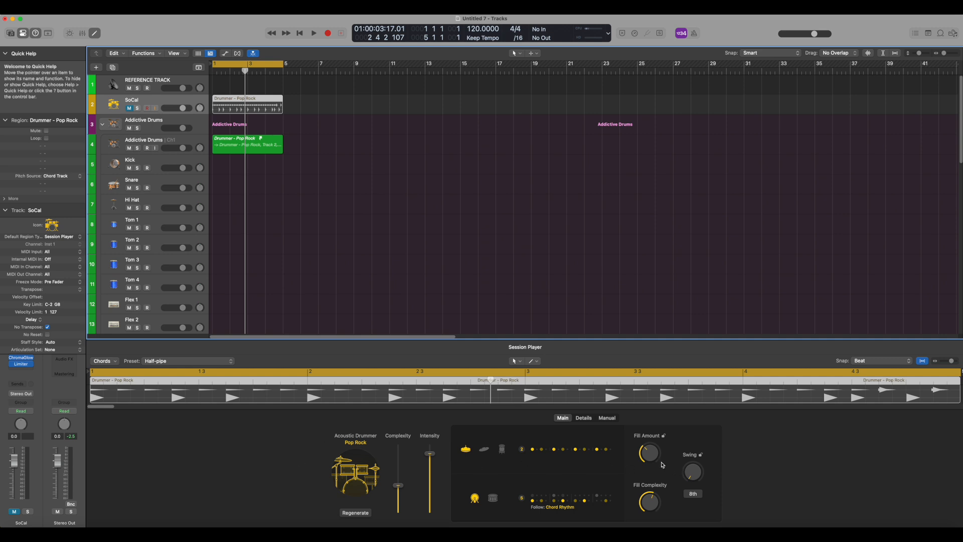
{"action": "mouse_move", "coordinate": [148, 138]}
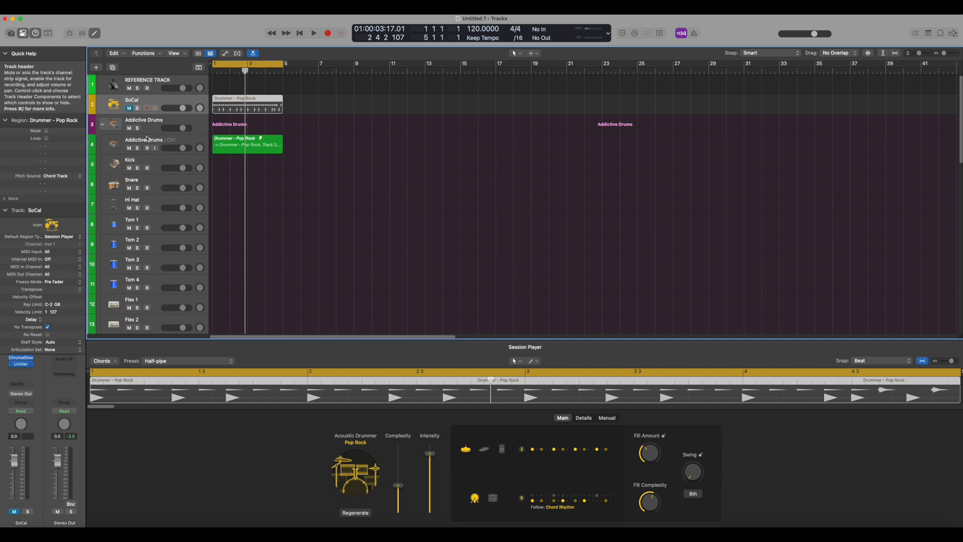
{"action": "mouse_move", "coordinate": [384, 354]}
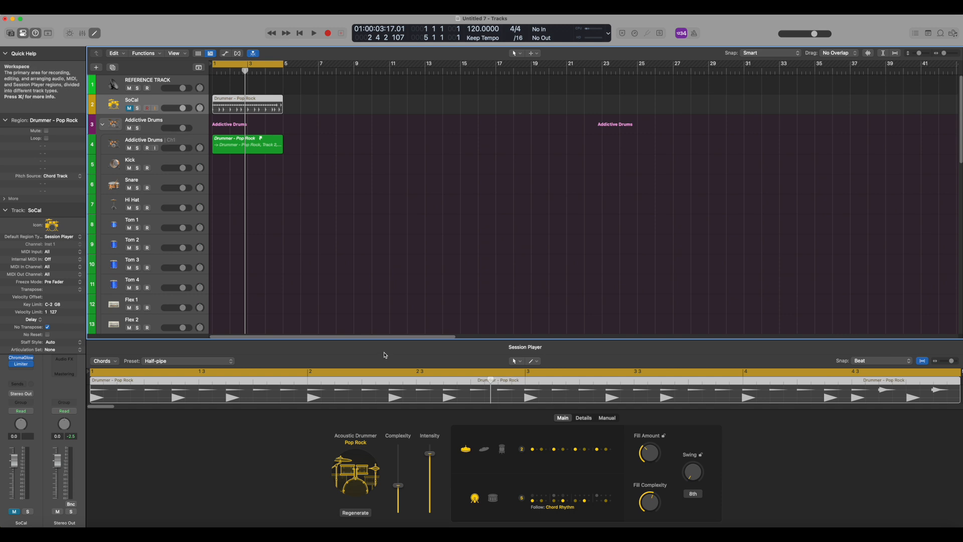
Play the Pop Rock drummer region while reworking its cymbal and snare kit pieces.
{"action": "left_click", "coordinate": [312, 33]}
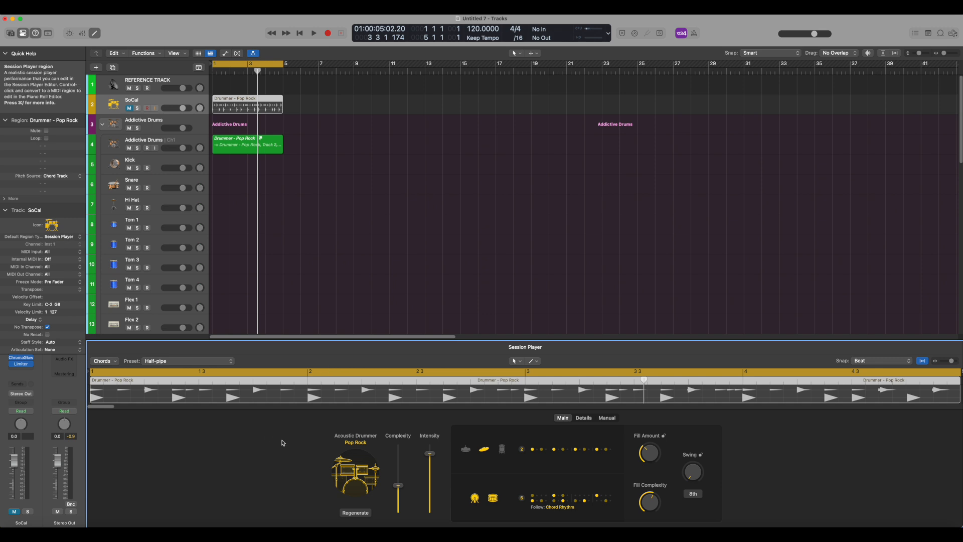
{"action": "mouse_move", "coordinate": [367, 451]}
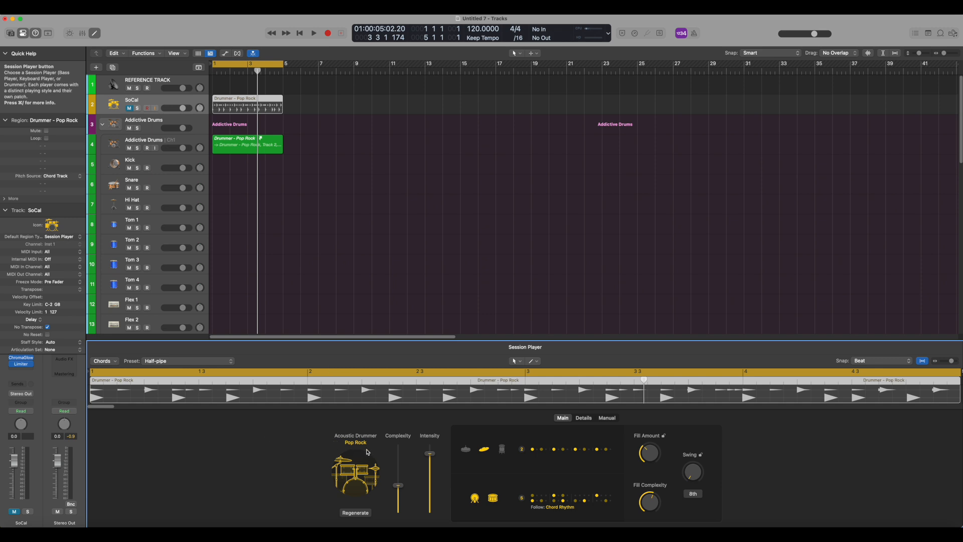
{"action": "mouse_move", "coordinate": [370, 451]}
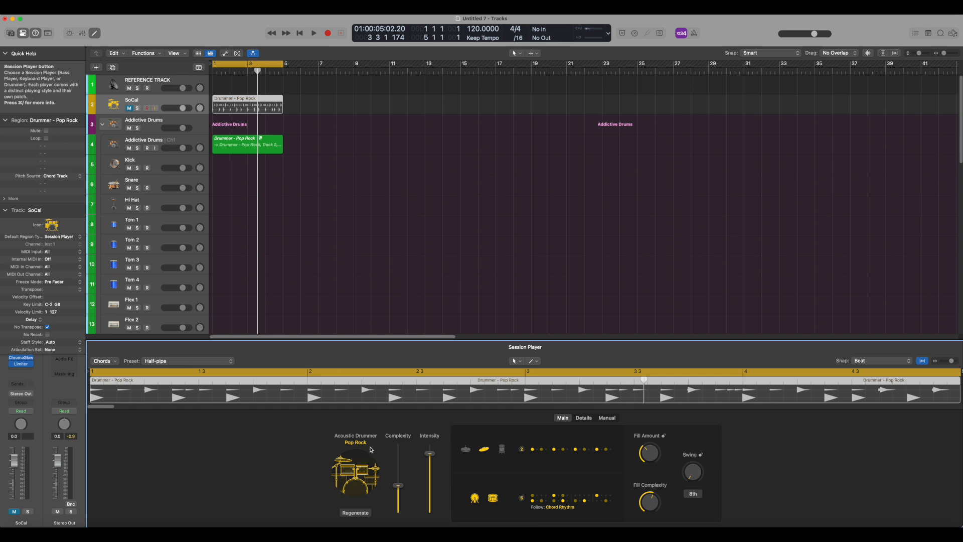
{"action": "mouse_move", "coordinate": [313, 471]}
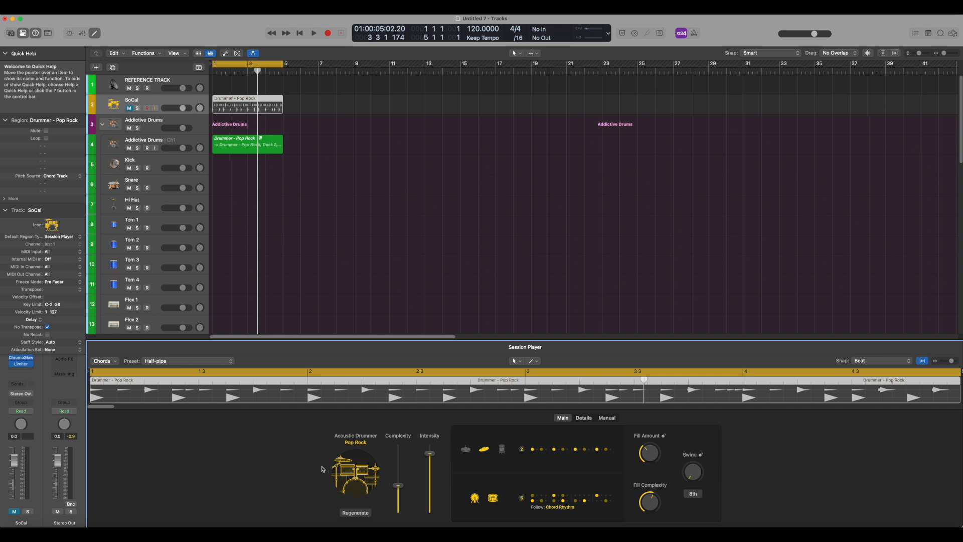
{"action": "mouse_move", "coordinate": [347, 444]}
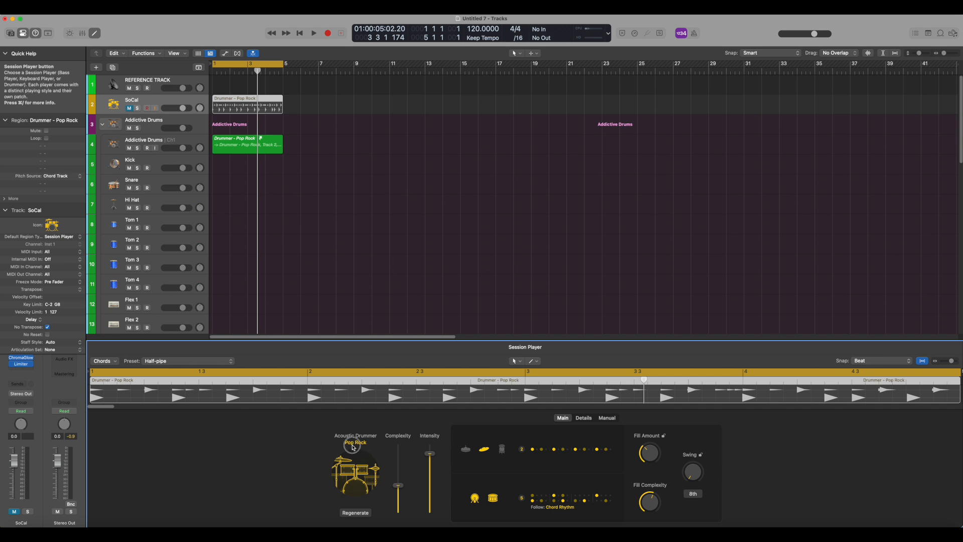
Switch the drummer style to Punk Rock (East Bay, Amped Up) and start playback through Addictive Drums.
{"action": "left_click", "coordinate": [355, 444]}
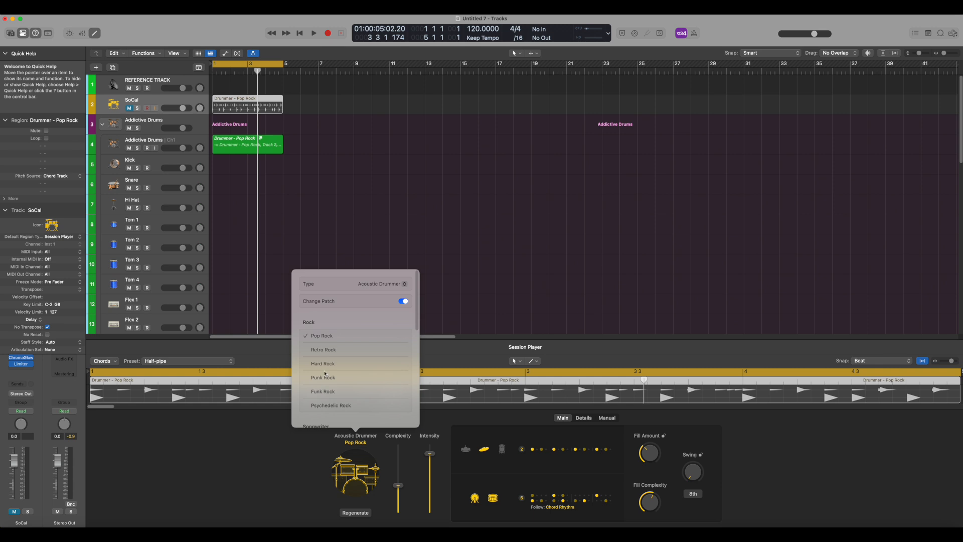
{"action": "left_click", "coordinate": [323, 378]}
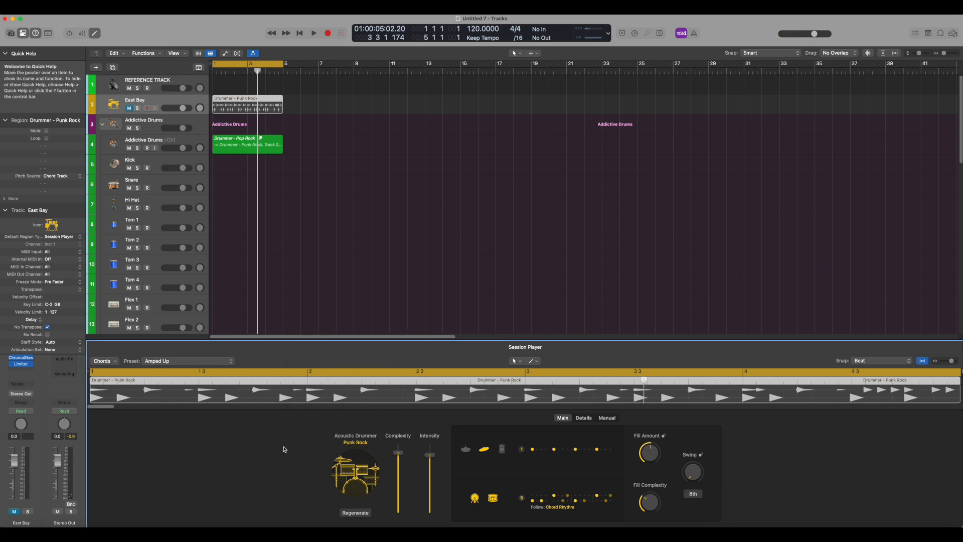
{"action": "left_click", "coordinate": [313, 33]}
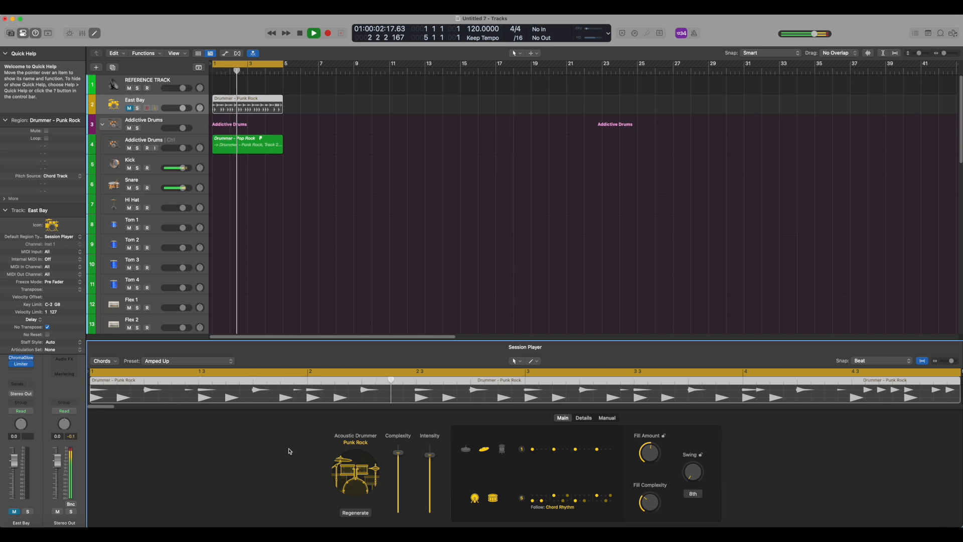
{"action": "left_click", "coordinate": [313, 33]}
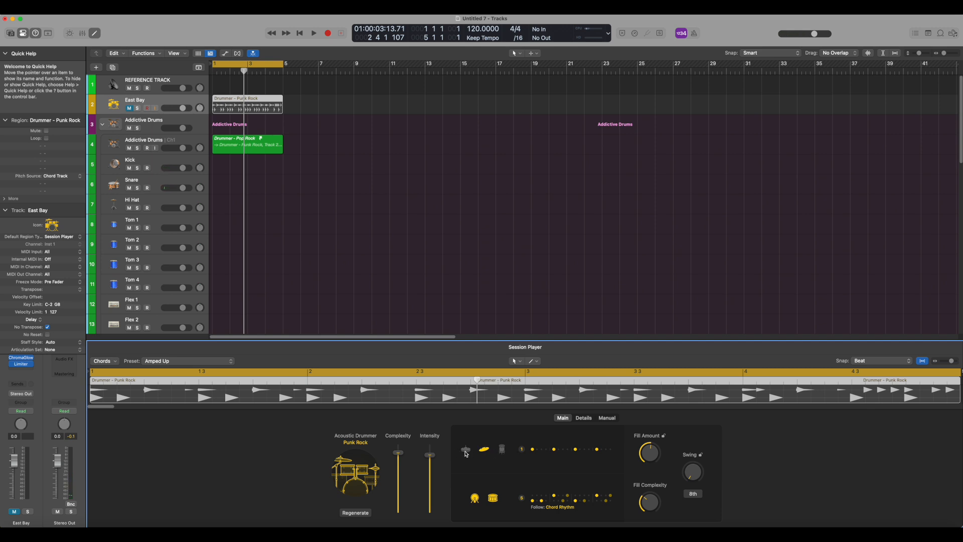
{"action": "mouse_move", "coordinate": [403, 477]}
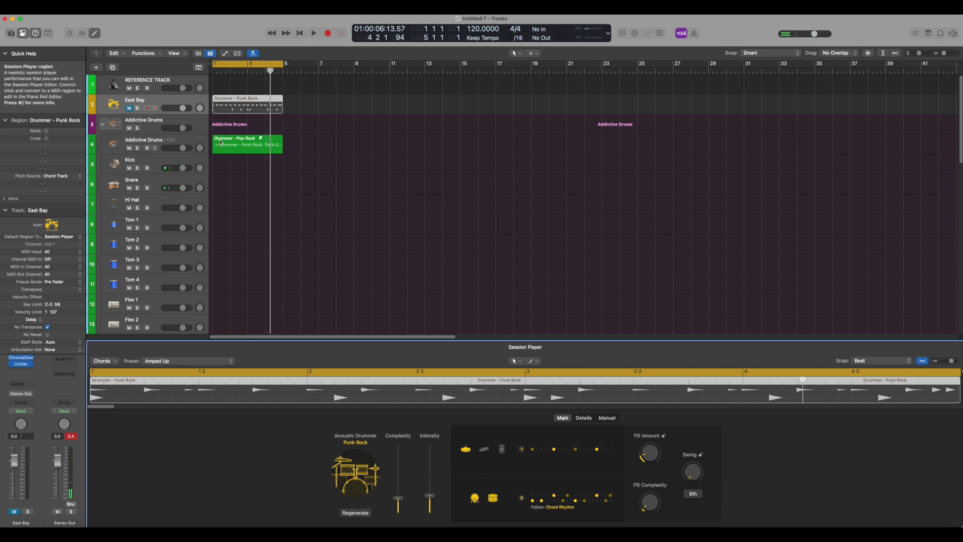
{"action": "mouse_move", "coordinate": [154, 141]}
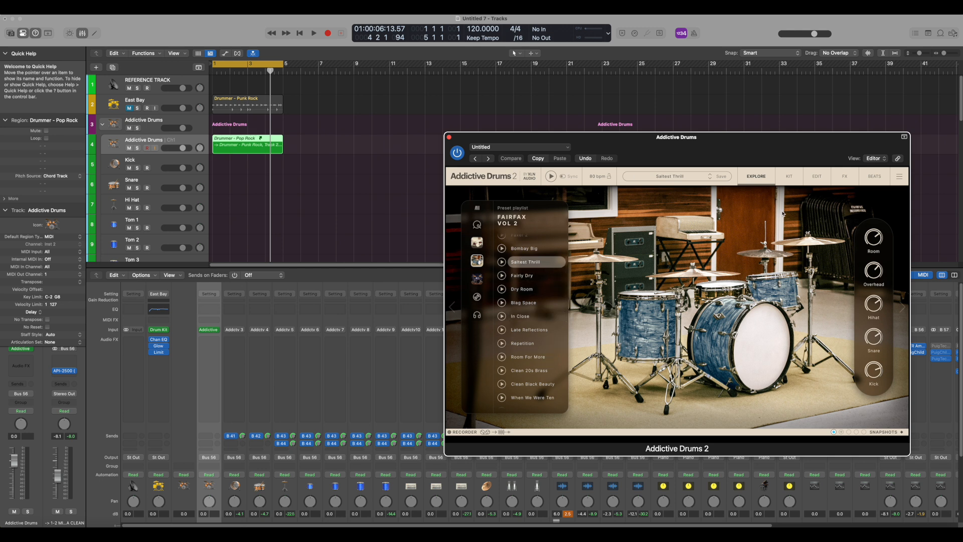
{"action": "mouse_move", "coordinate": [171, 104]}
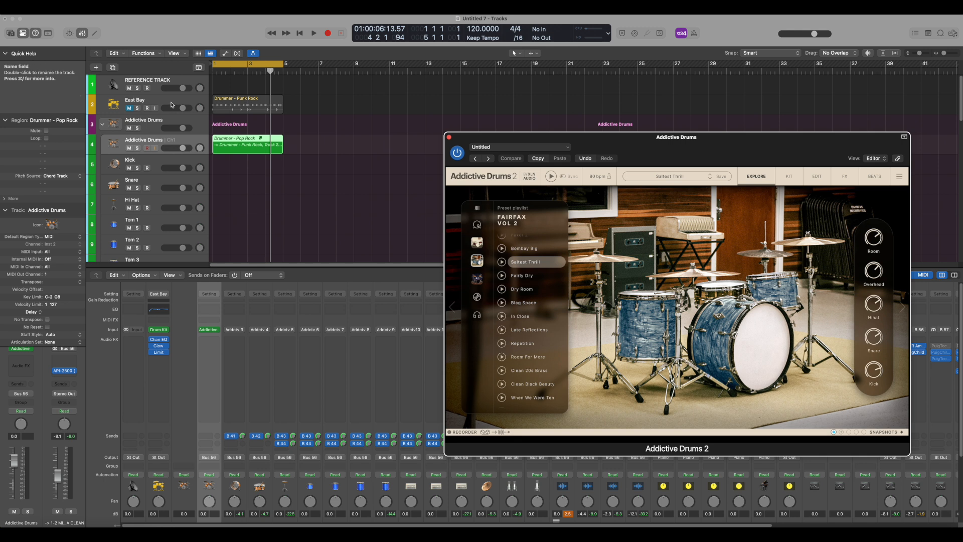
{"action": "mouse_move", "coordinate": [171, 104]}
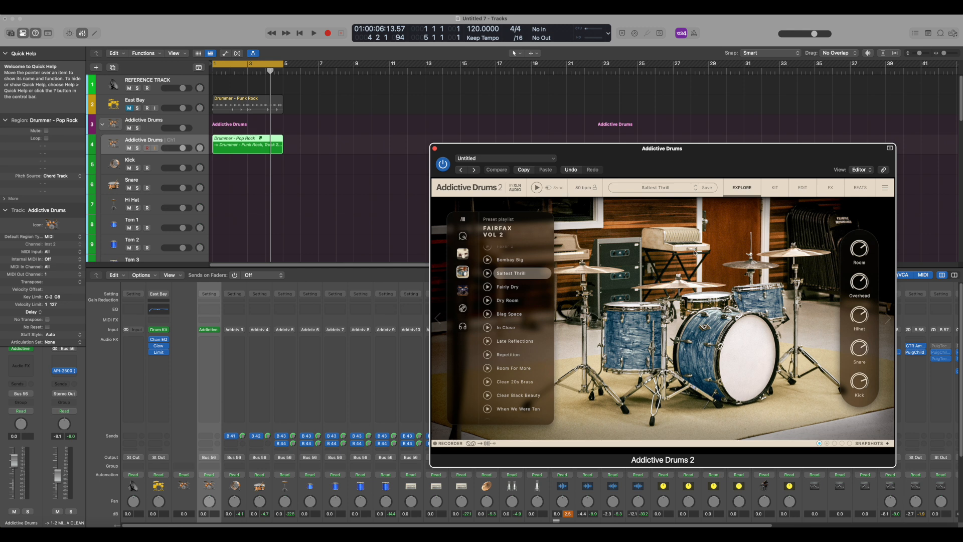
{"action": "mouse_move", "coordinate": [707, 153]}
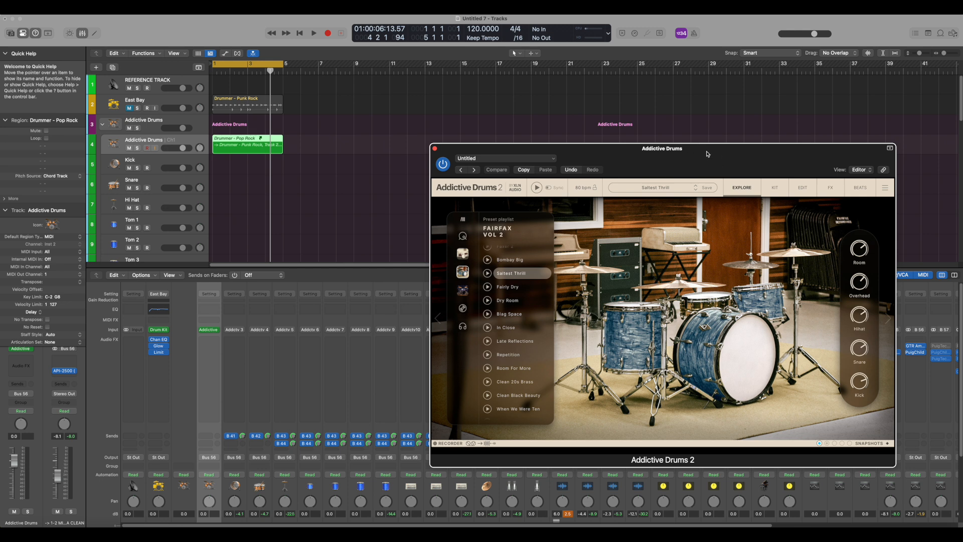
{"action": "mouse_move", "coordinate": [615, 263]}
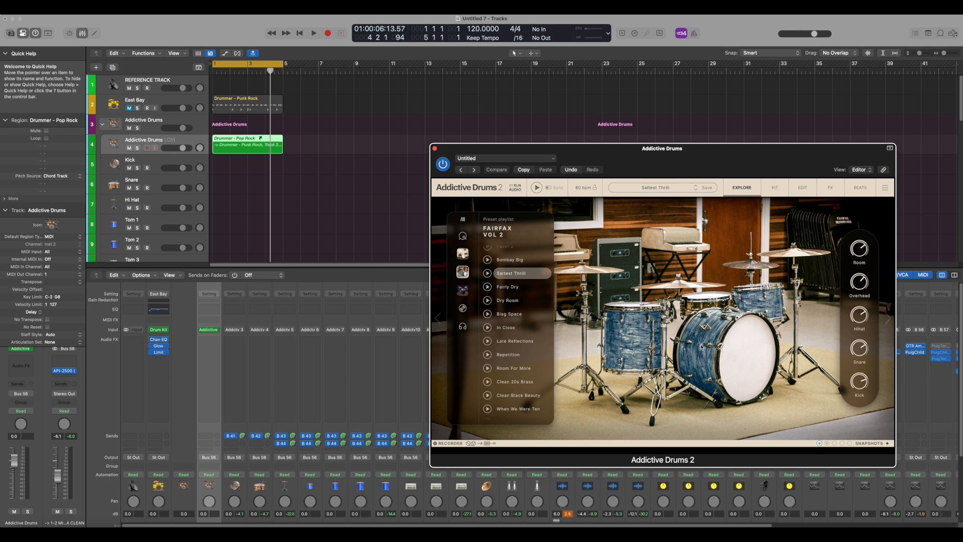
{"action": "mouse_move", "coordinate": [621, 205]}
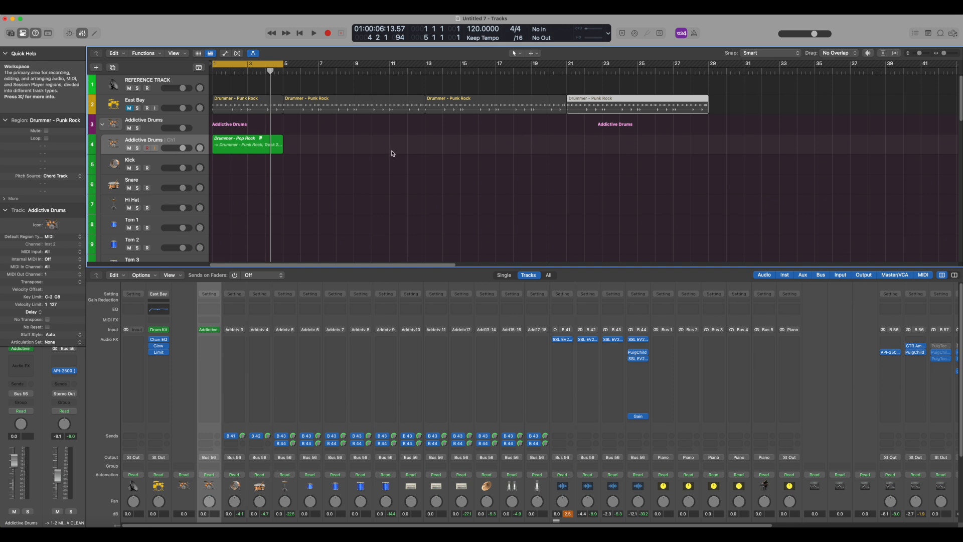
Select the Punk Rock drummer regions at bars 1, 5, 13 and 21 for aliasing onto Addictive Drums.
{"action": "left_click", "coordinate": [246, 142]}
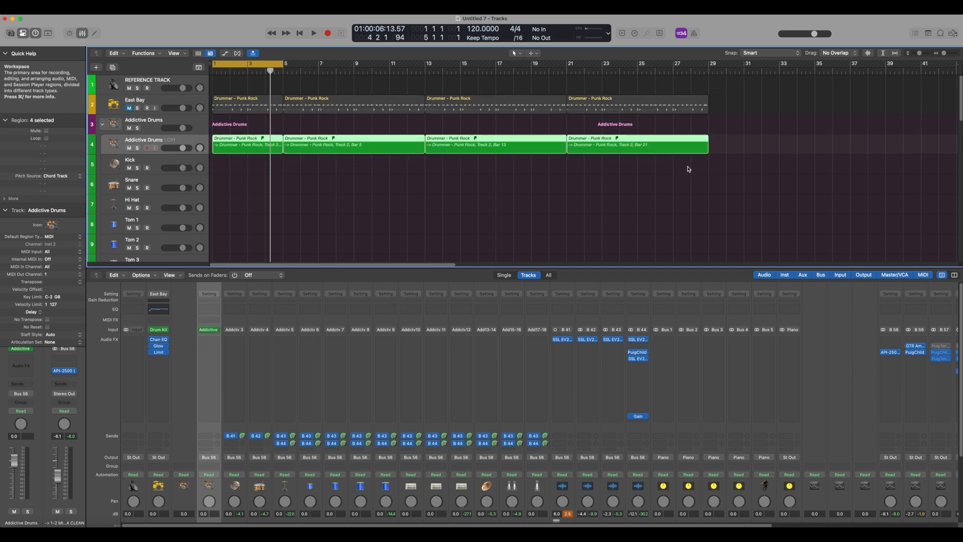
Select an East Bay drummer region, show its Session Player editor, then select the Snare kit subtrack.
{"action": "left_click", "coordinate": [494, 99]}
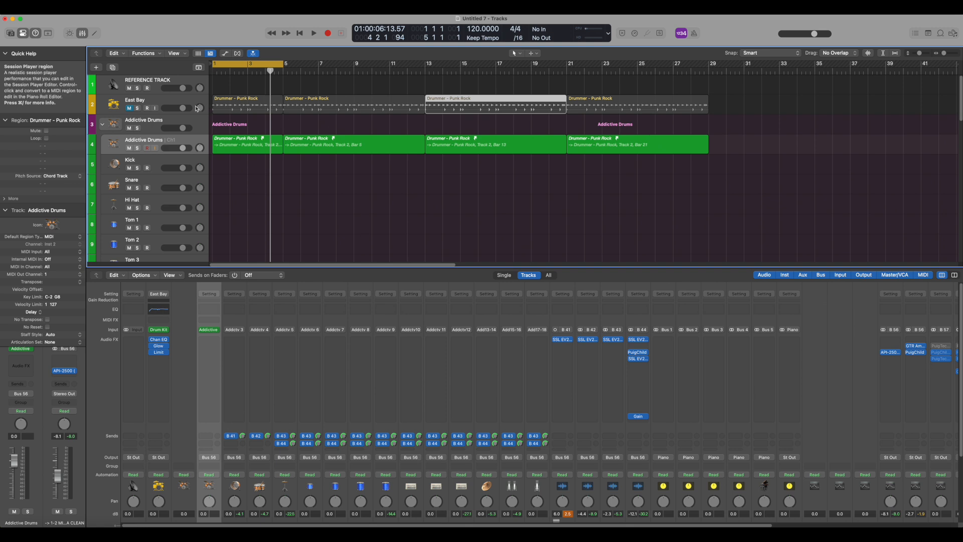
{"action": "left_click", "coordinate": [147, 99]}
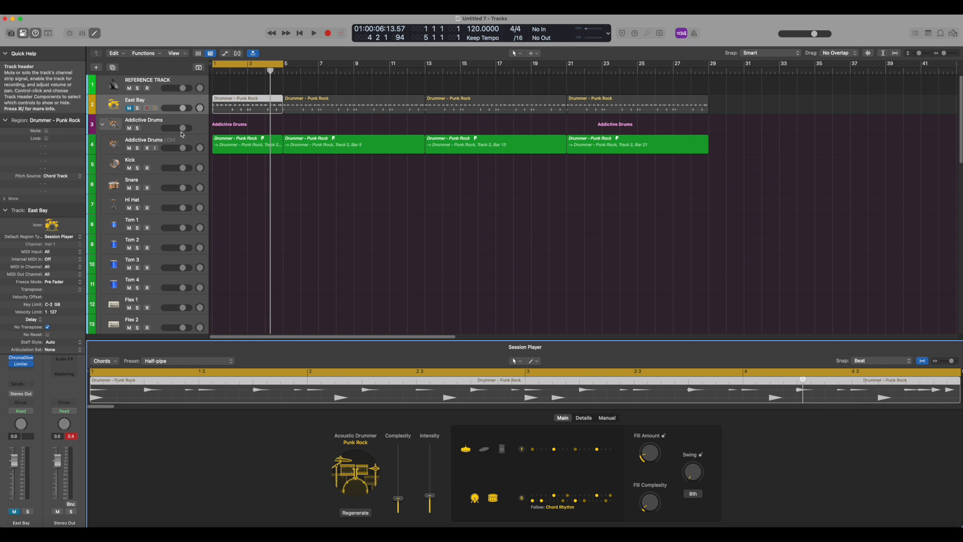
{"action": "mouse_move", "coordinate": [129, 109]}
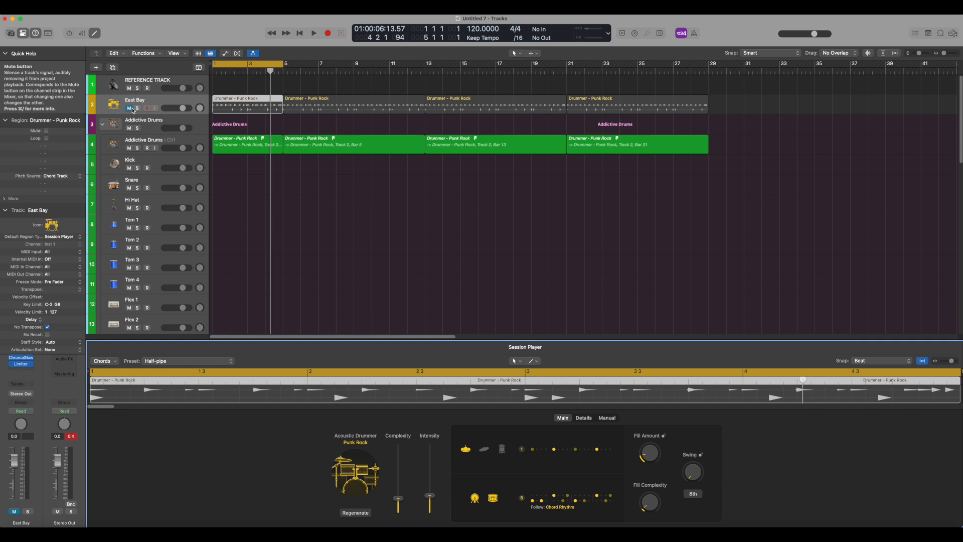
{"action": "mouse_move", "coordinate": [156, 168]}
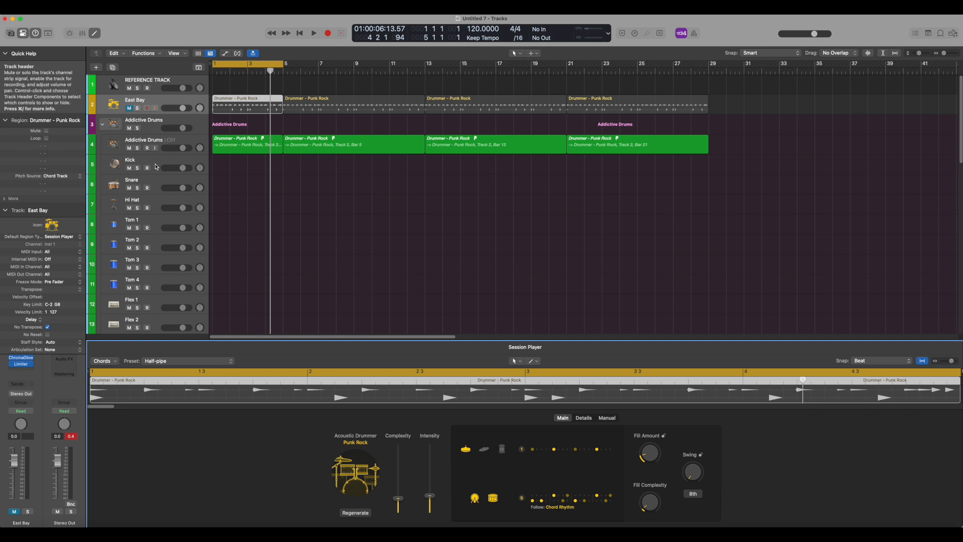
{"action": "left_click", "coordinate": [132, 179]}
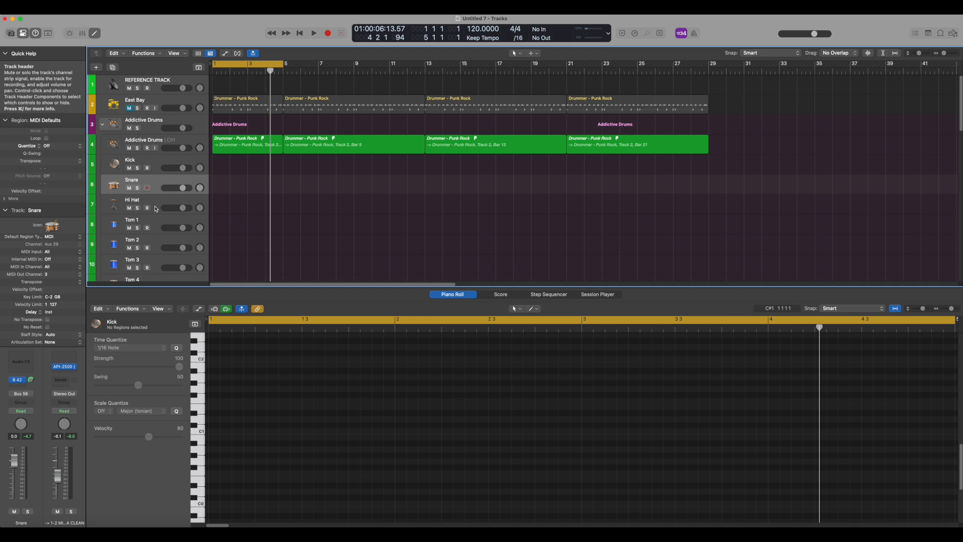
{"action": "left_click", "coordinate": [131, 220]}
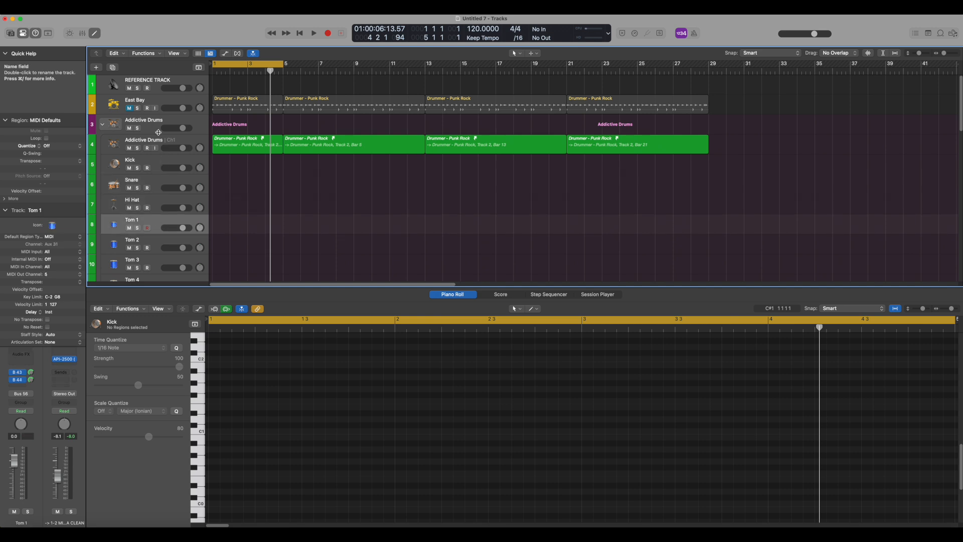
{"action": "mouse_move", "coordinate": [729, 171]}
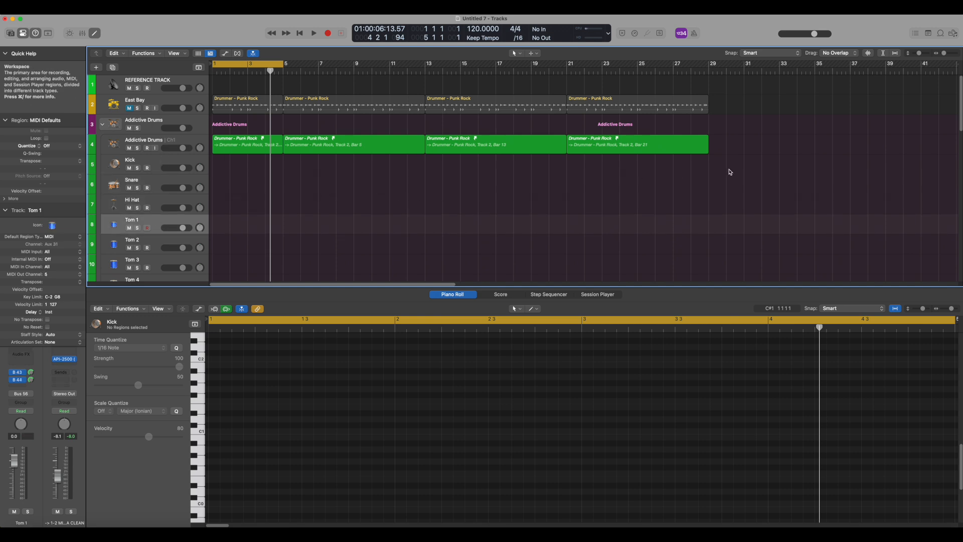
{"action": "mouse_move", "coordinate": [328, 151]}
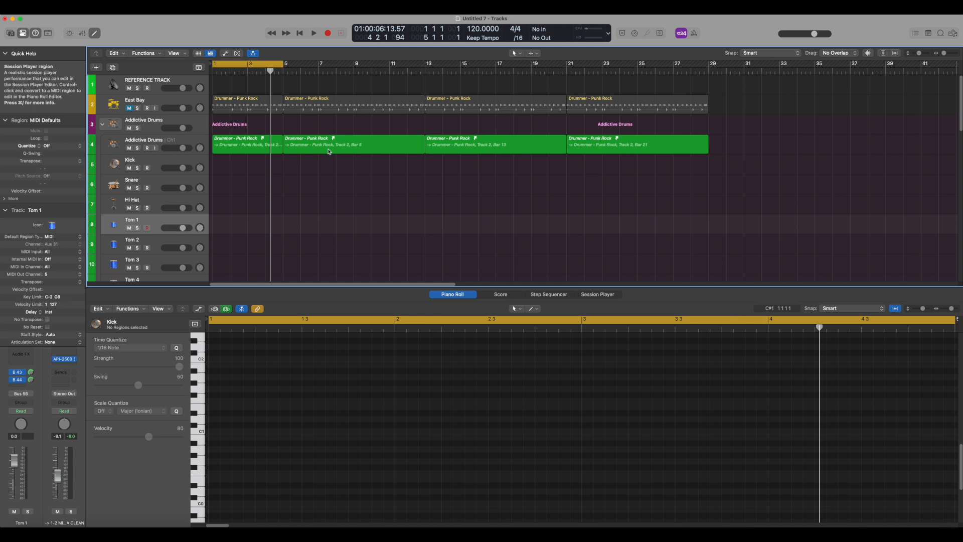
{"action": "mouse_move", "coordinate": [729, 145]}
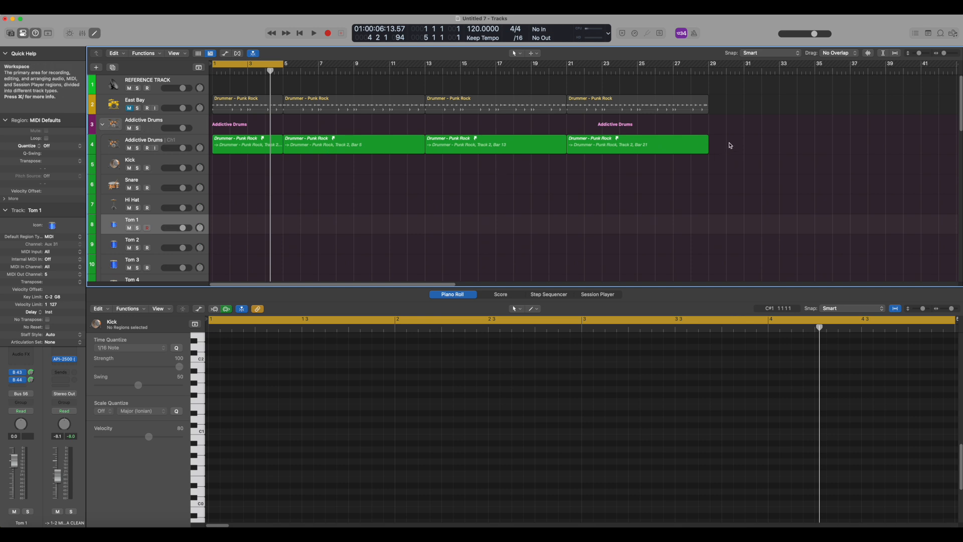
{"action": "mouse_move", "coordinate": [180, 133]}
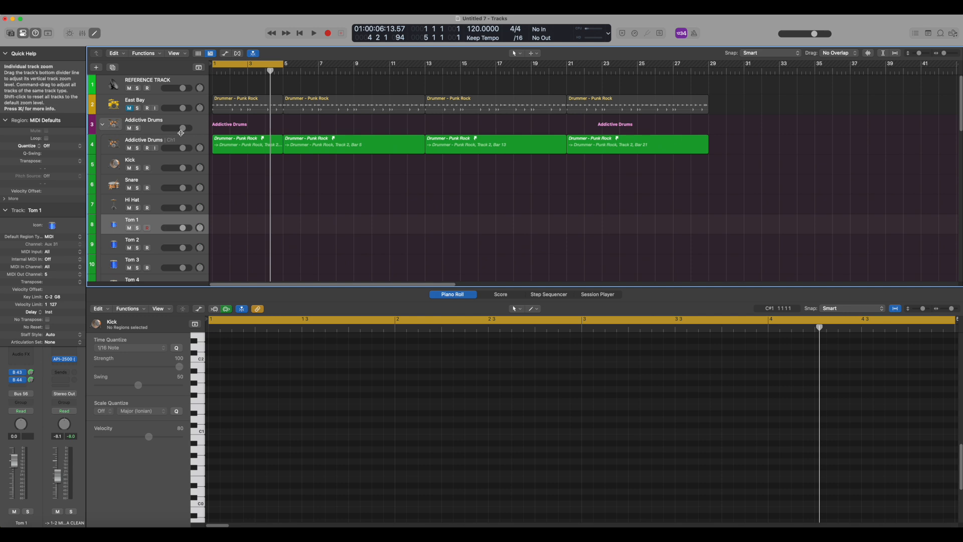
{"action": "mouse_move", "coordinate": [108, 144]}
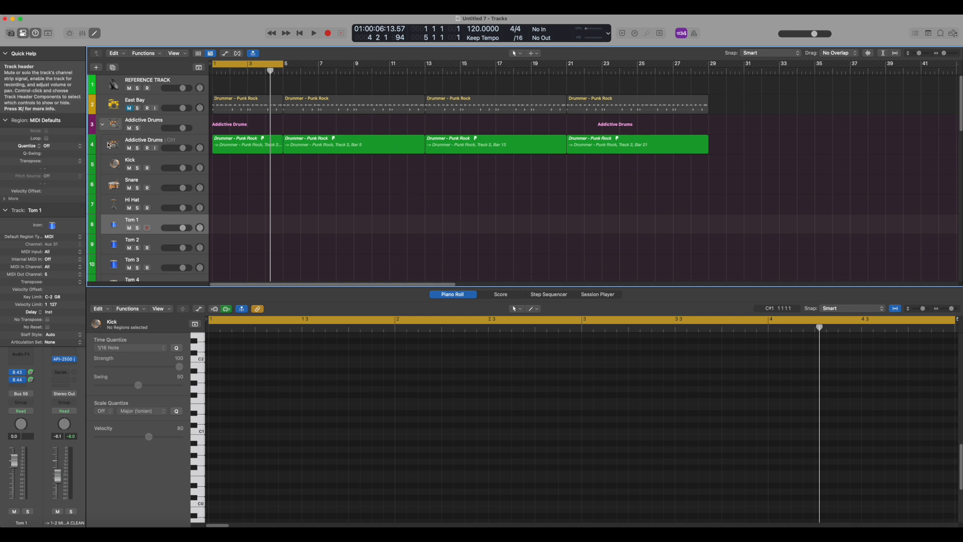
{"action": "mouse_move", "coordinate": [108, 145]}
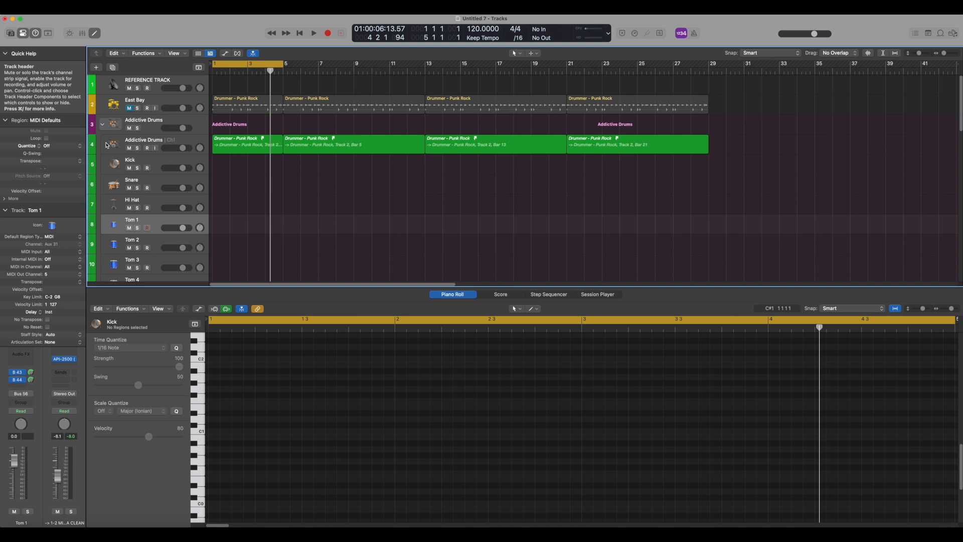
{"action": "mouse_move", "coordinate": [109, 145]}
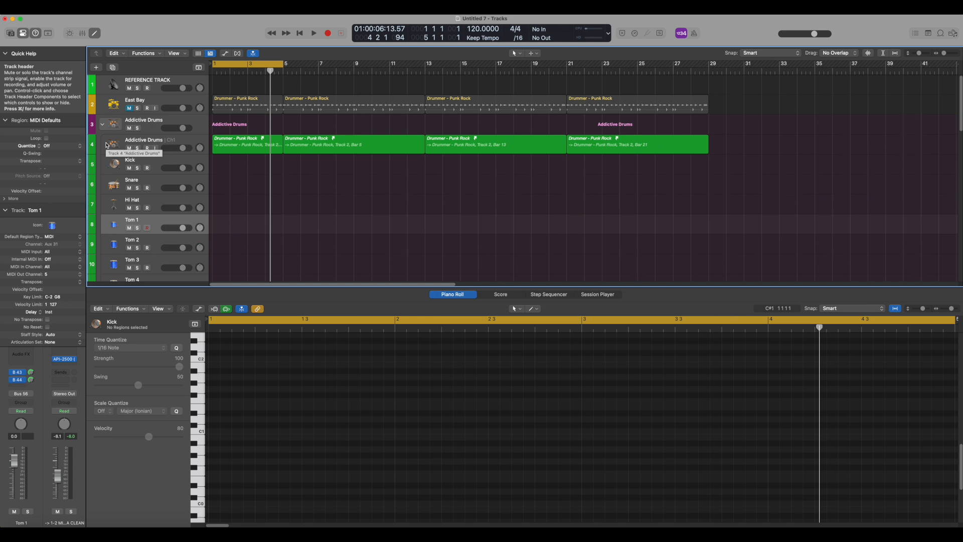